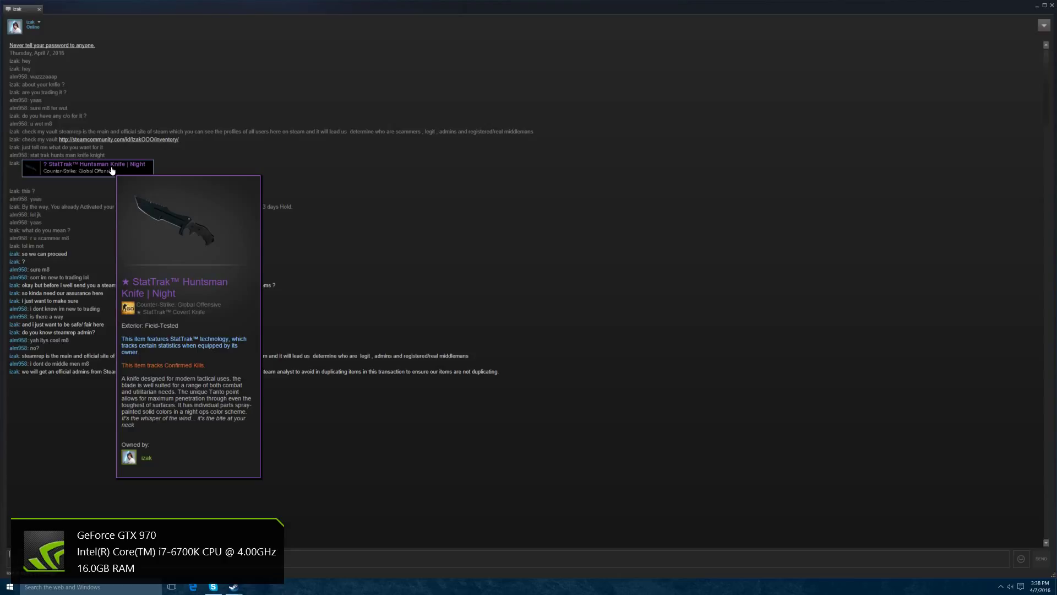
mouse_move(111, 175)
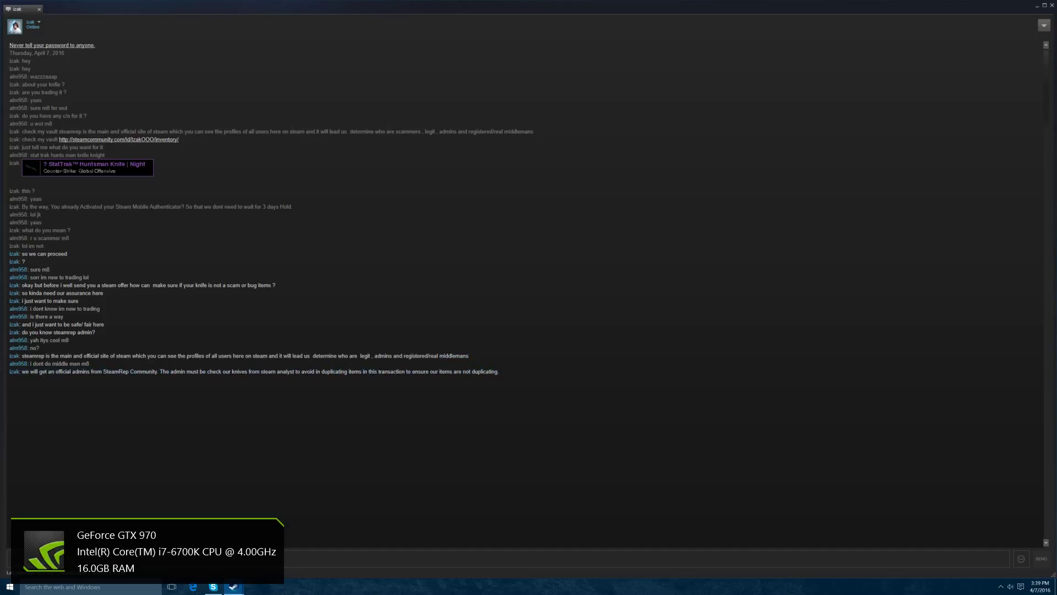
File an Attempted Trade Scam report on izak describing his middle-man scam attempt
drag(292, 371, 445, 372)
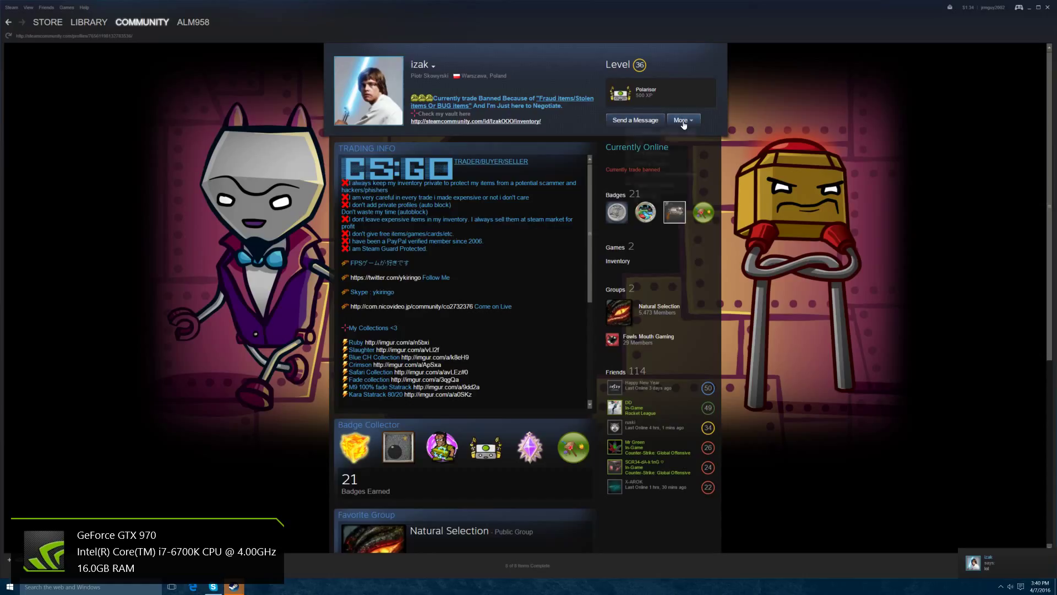
click(682, 119)
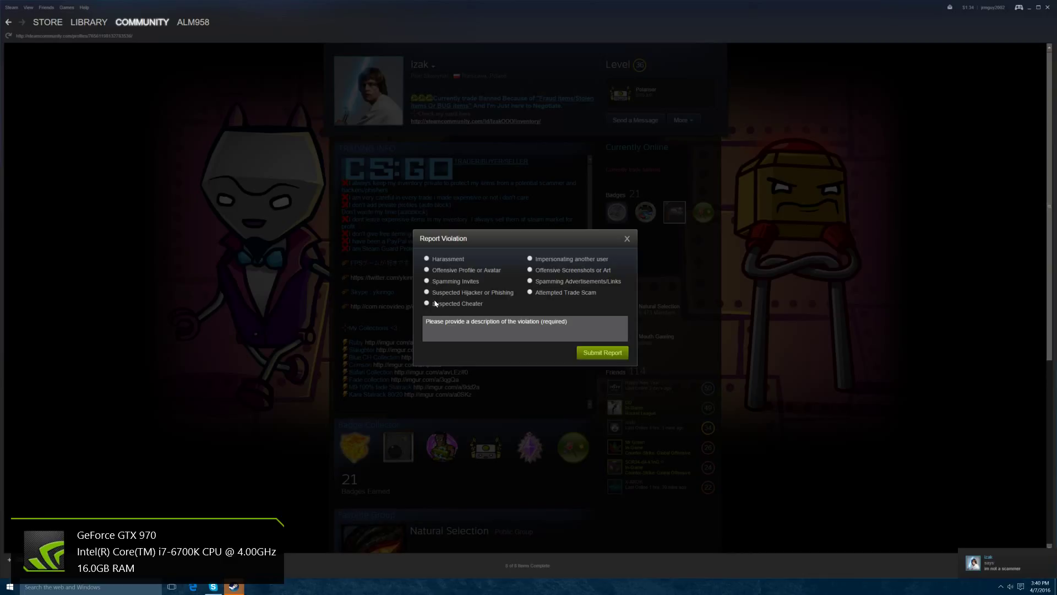
mouse_move(552, 273)
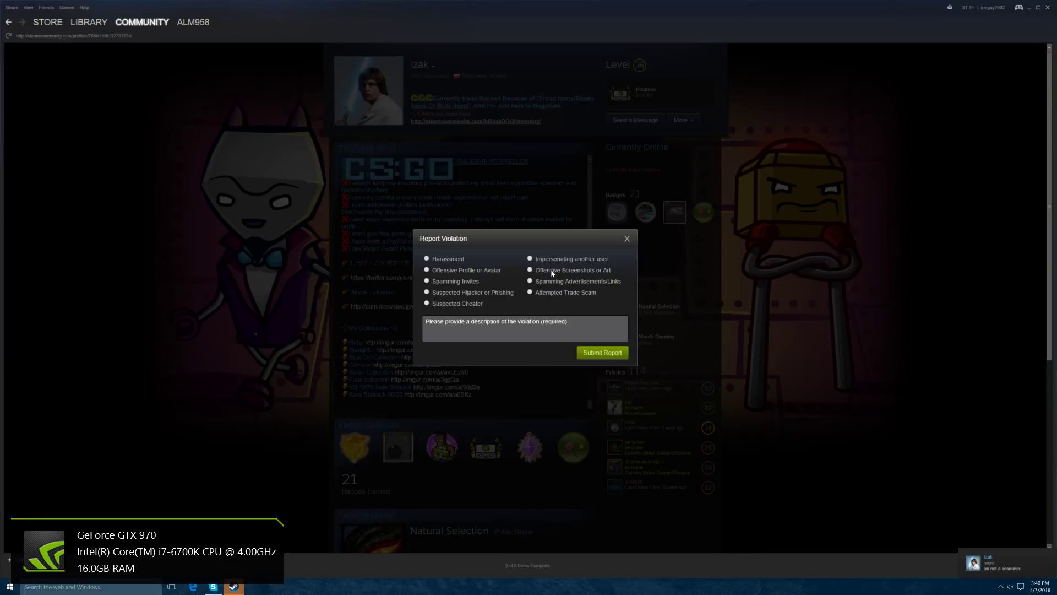
click(530, 292)
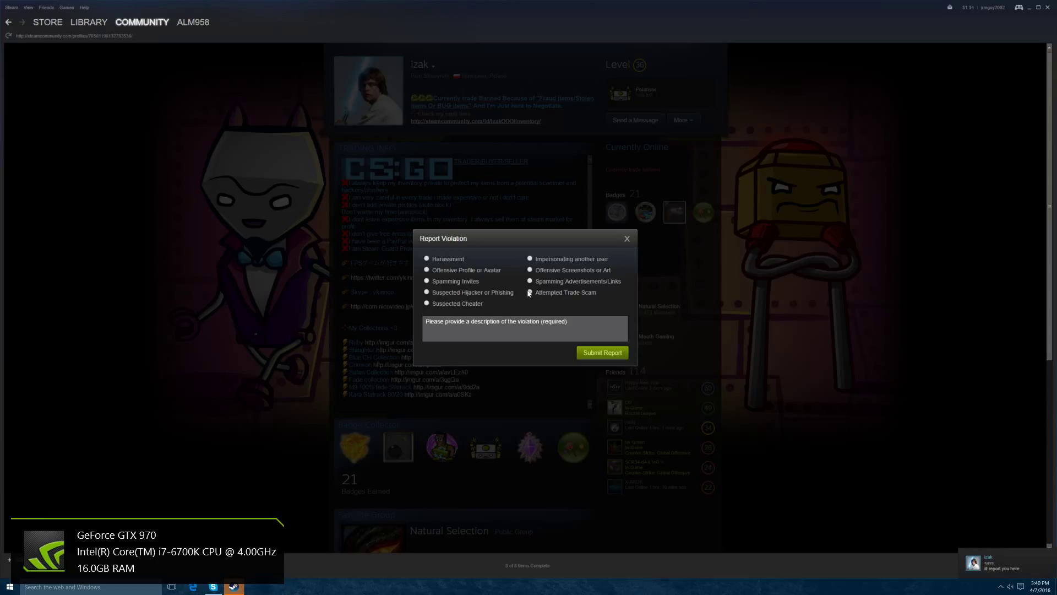
click(529, 291)
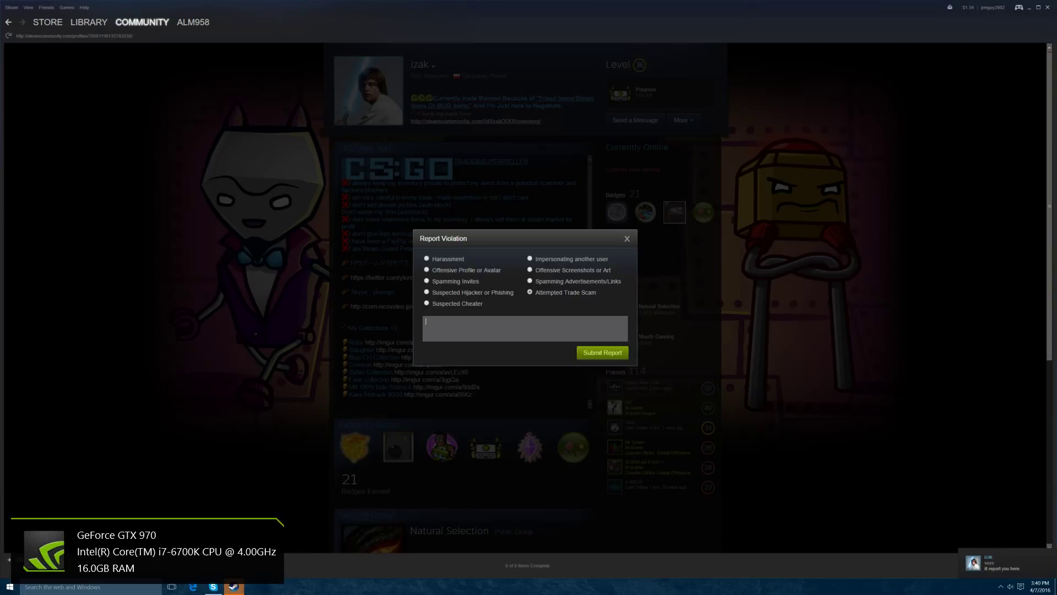
text(he tried to)
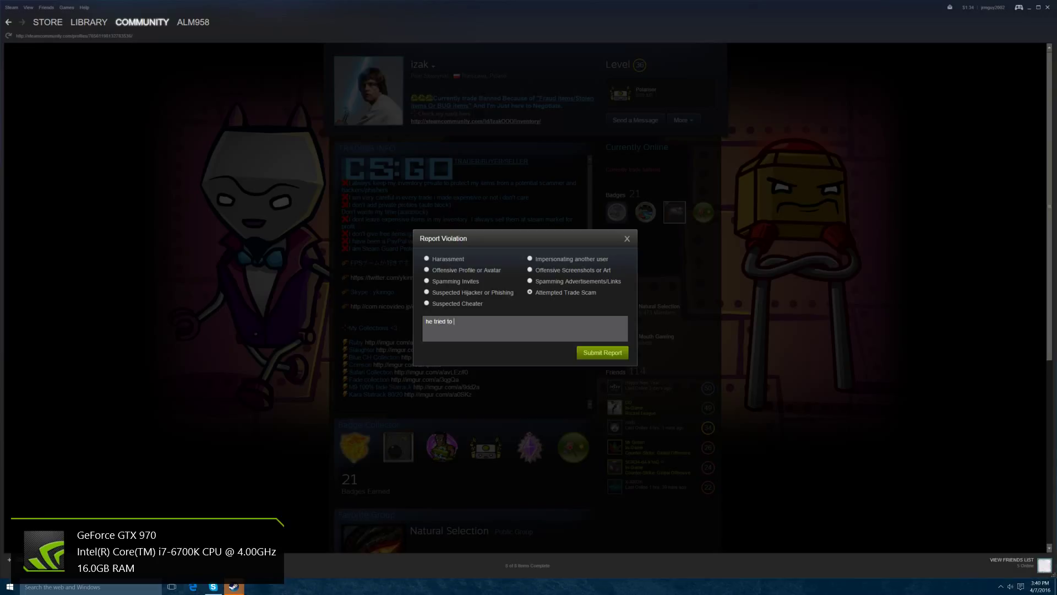
text(pu)
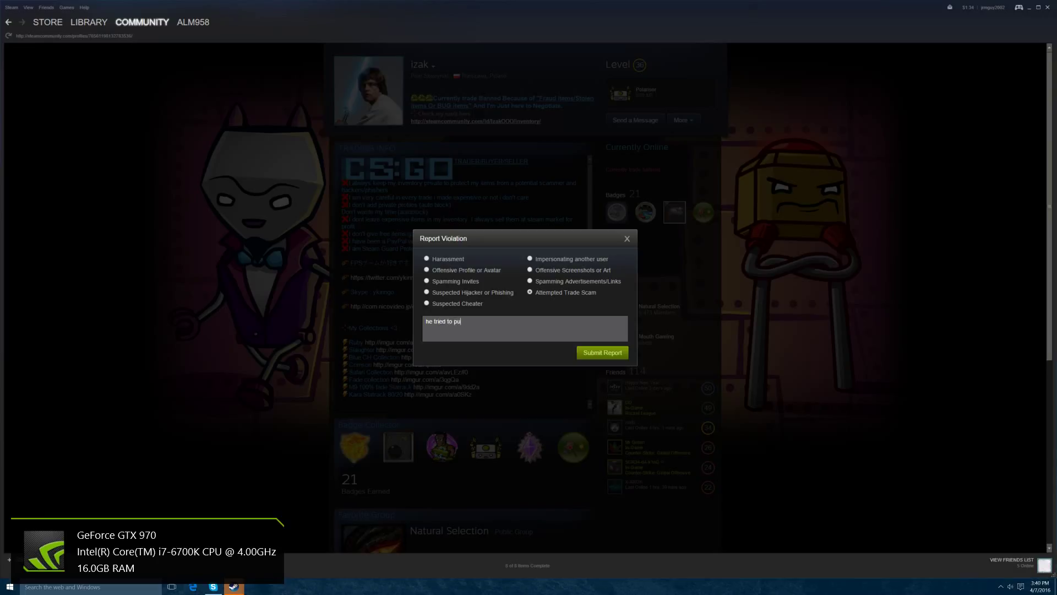
text(ll the middle man)
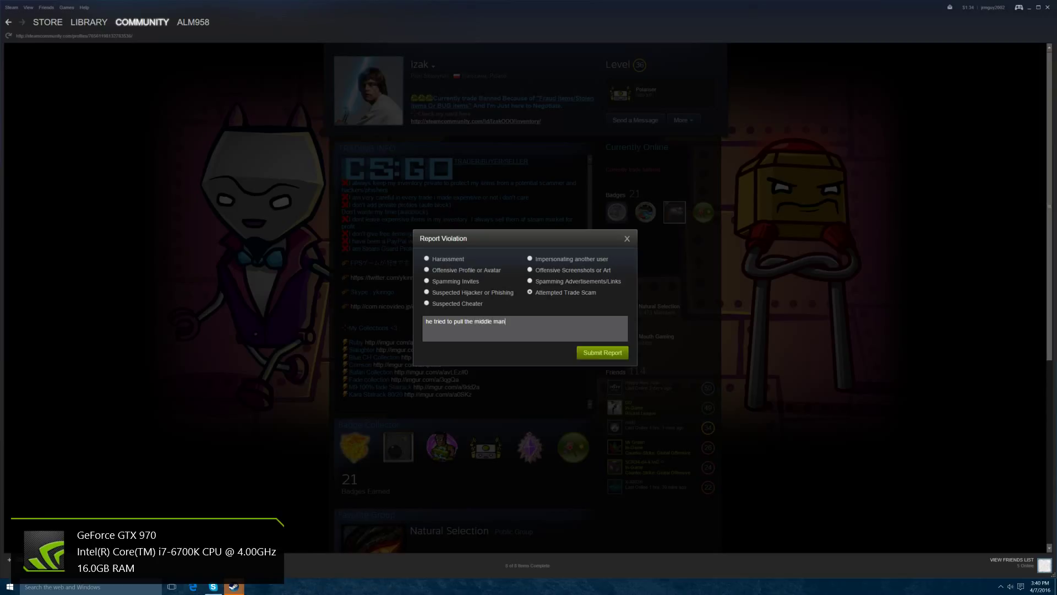
text(scam)
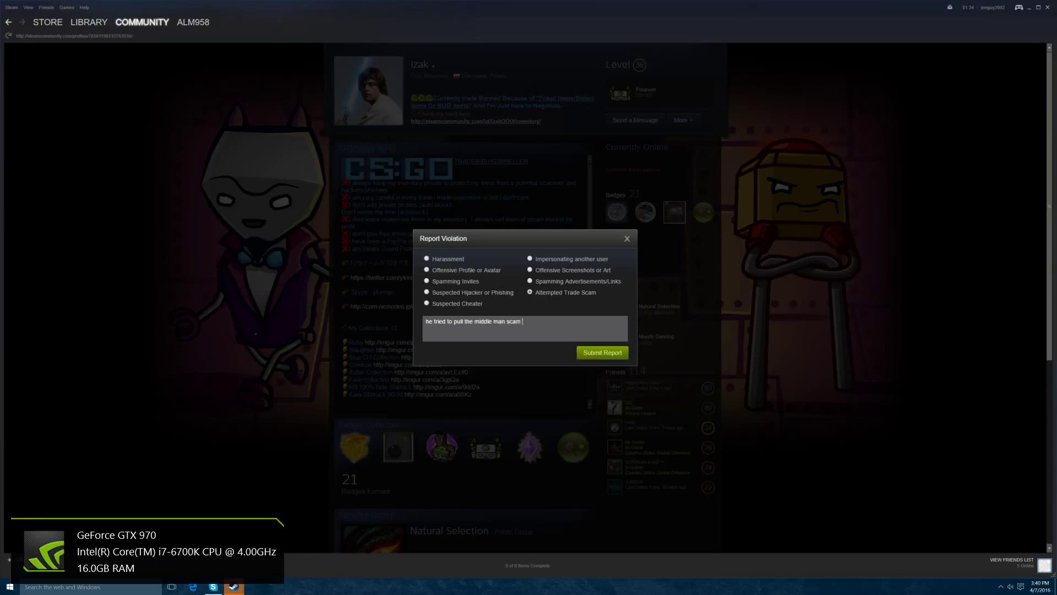
text(on me)
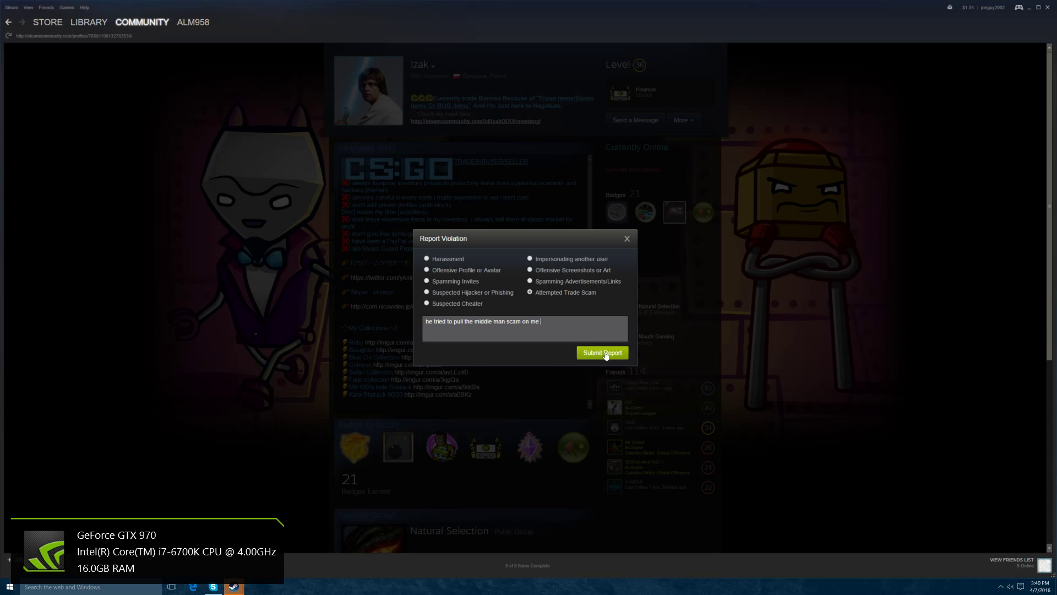
click(601, 352)
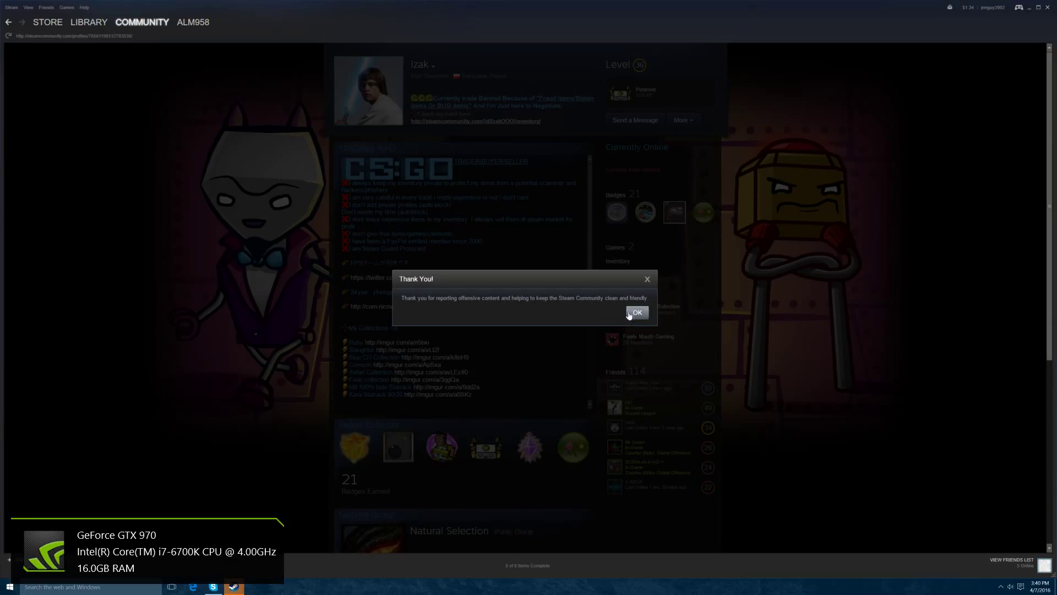
click(636, 312)
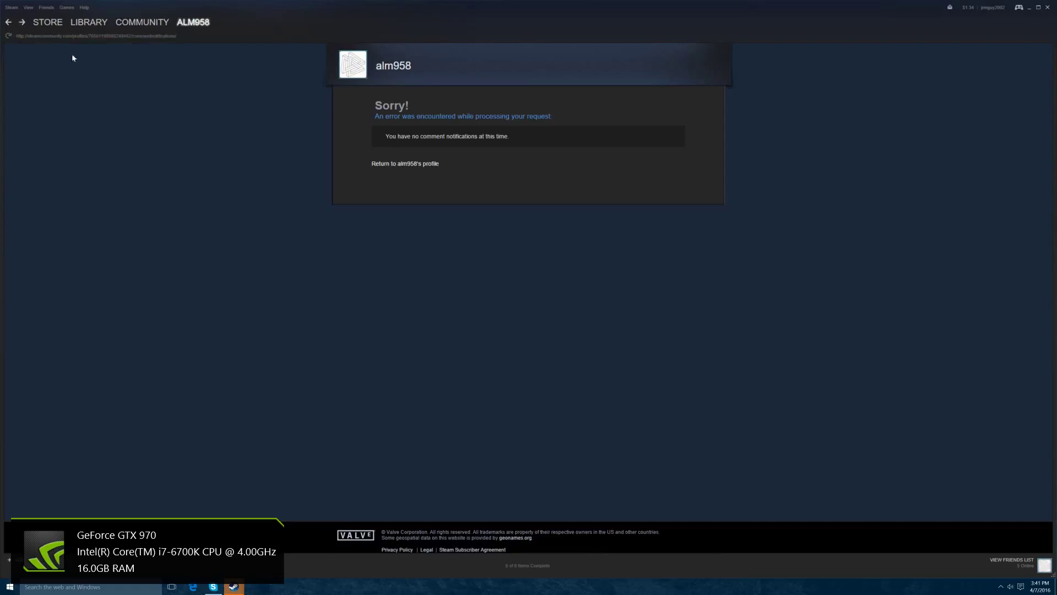
Return to the chat window showing the conversation with izak
click(88, 21)
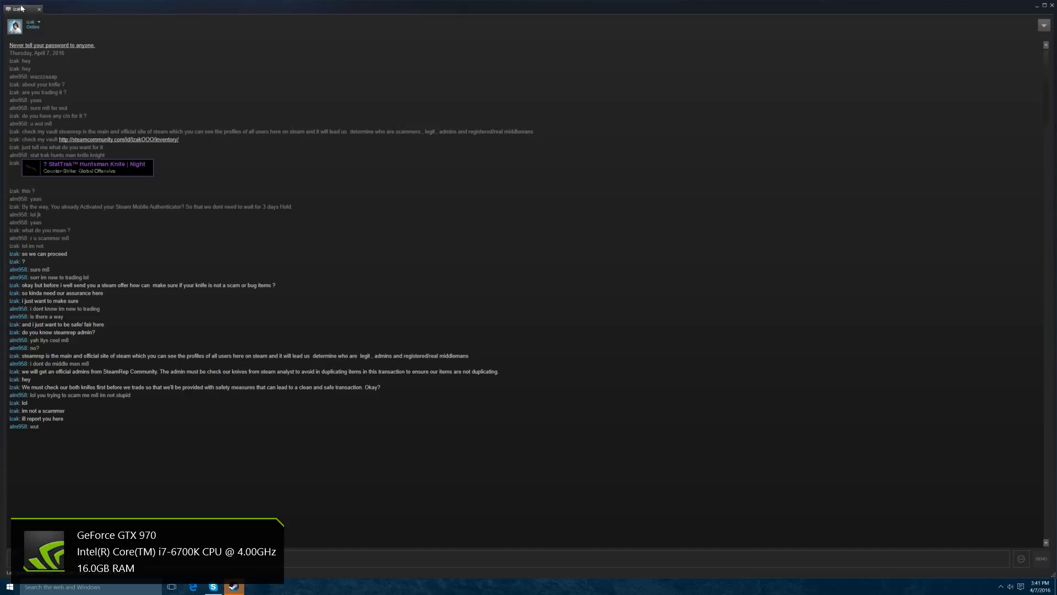
Open izak's community profile via View Steam Profile in the chat name dropdown
click(36, 21)
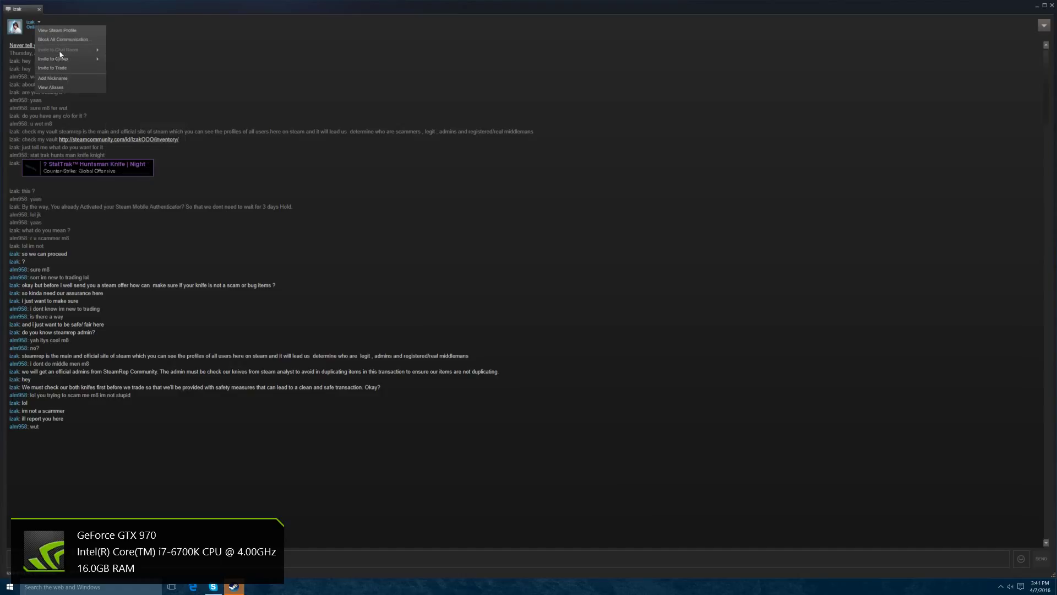
mouse_move(57, 30)
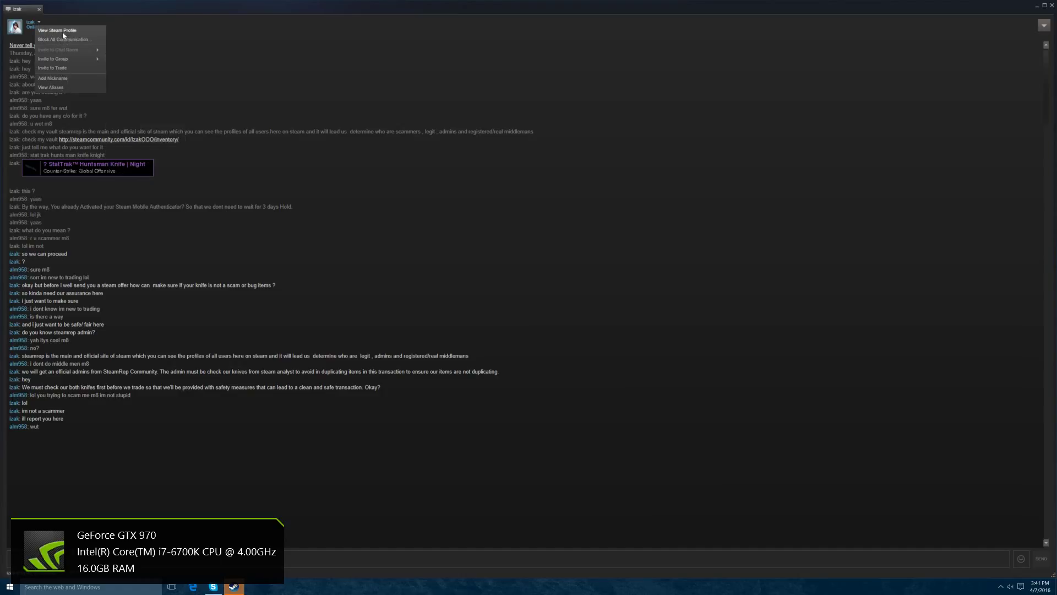
click(56, 30)
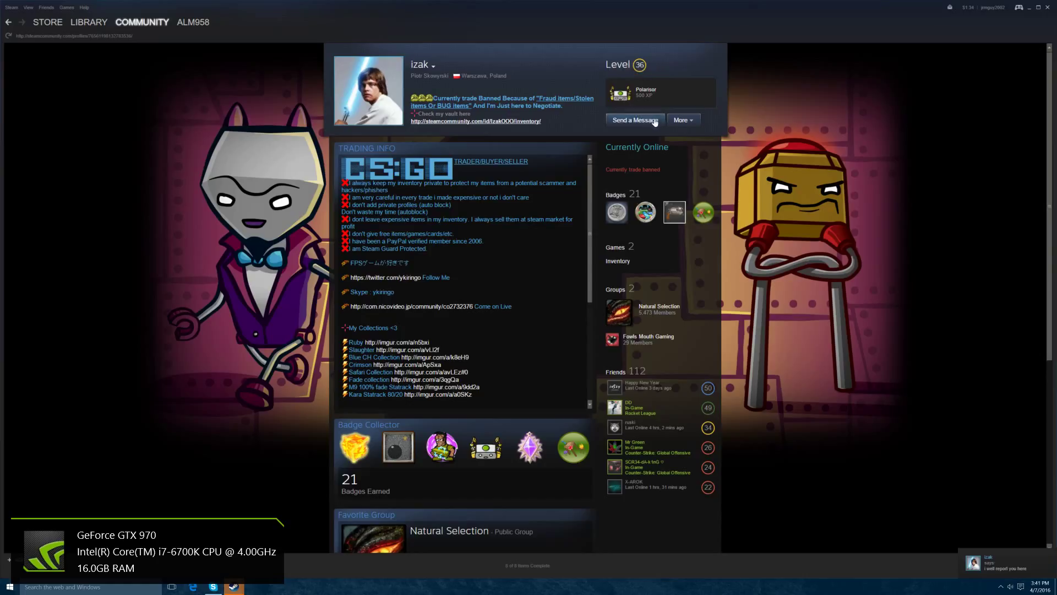
Unfriend izak from his profile's More menu and acknowledge the removal
click(681, 119)
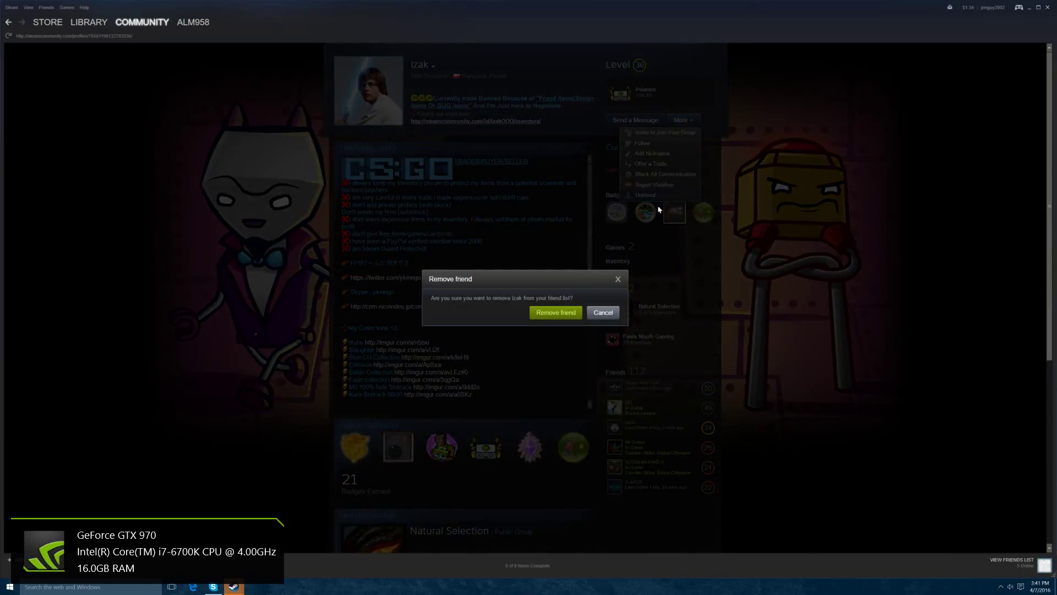
click(555, 312)
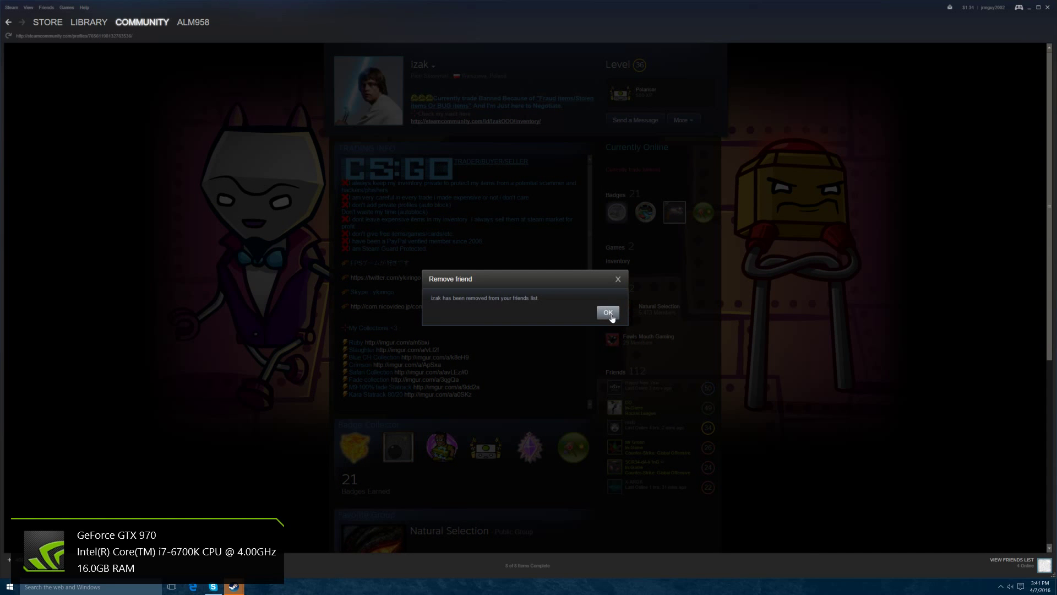
click(607, 313)
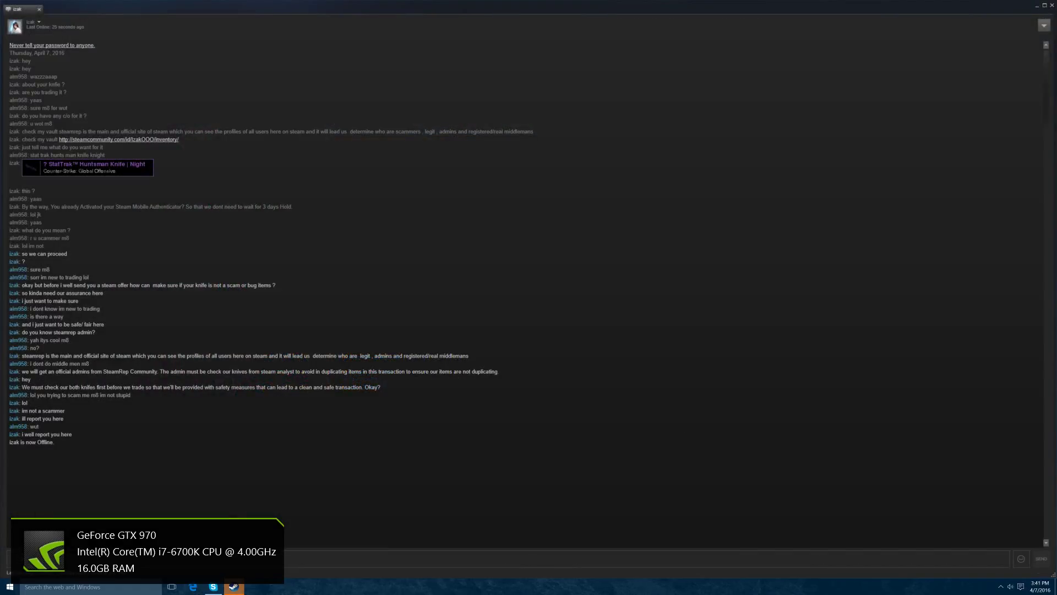
Block all communication with izak, ticking Don't show me this again
click(34, 21)
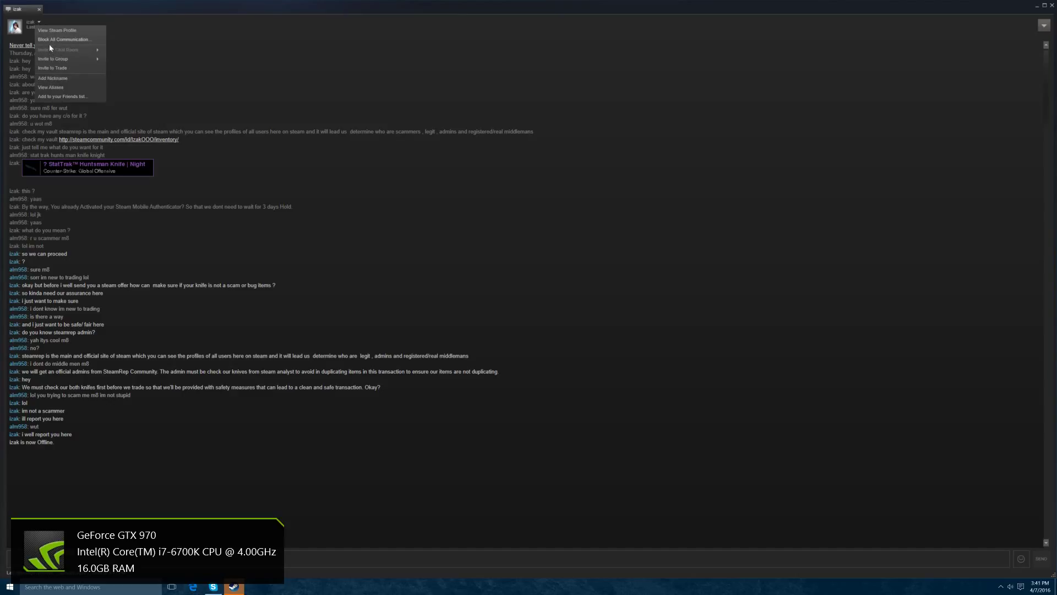
click(62, 39)
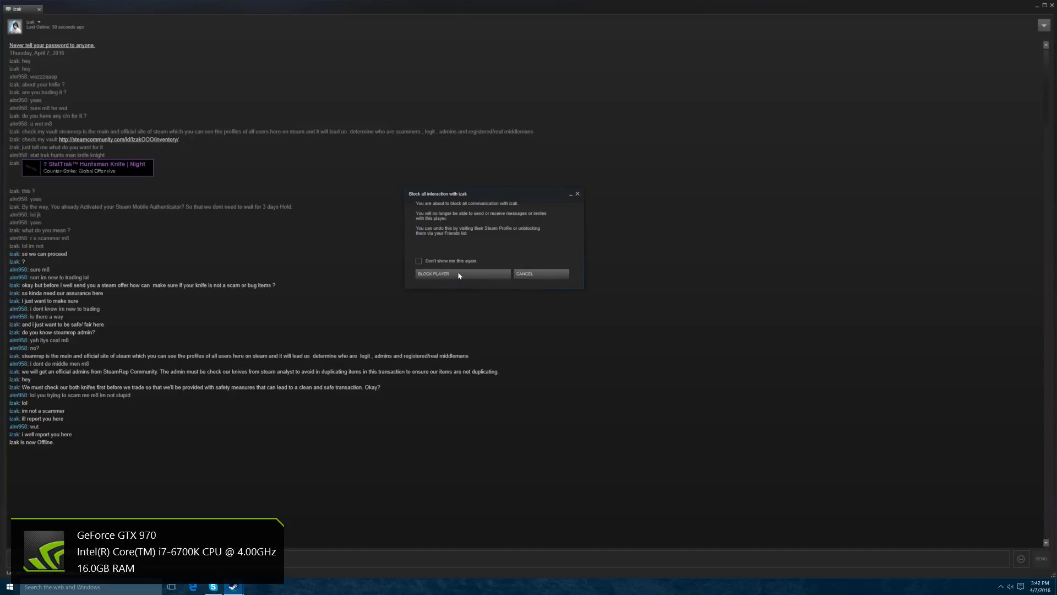
click(419, 261)
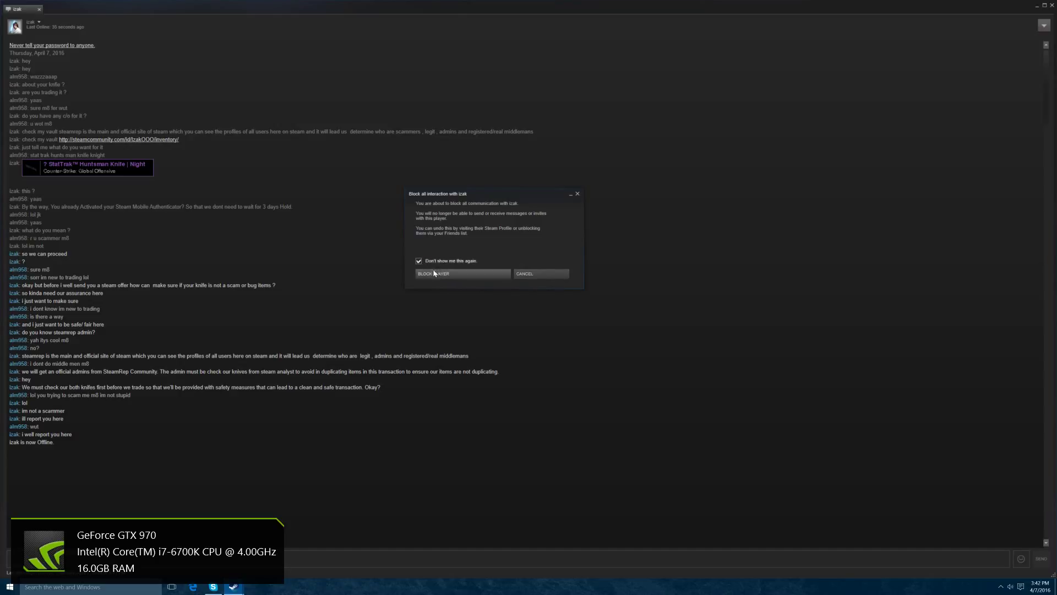
click(435, 274)
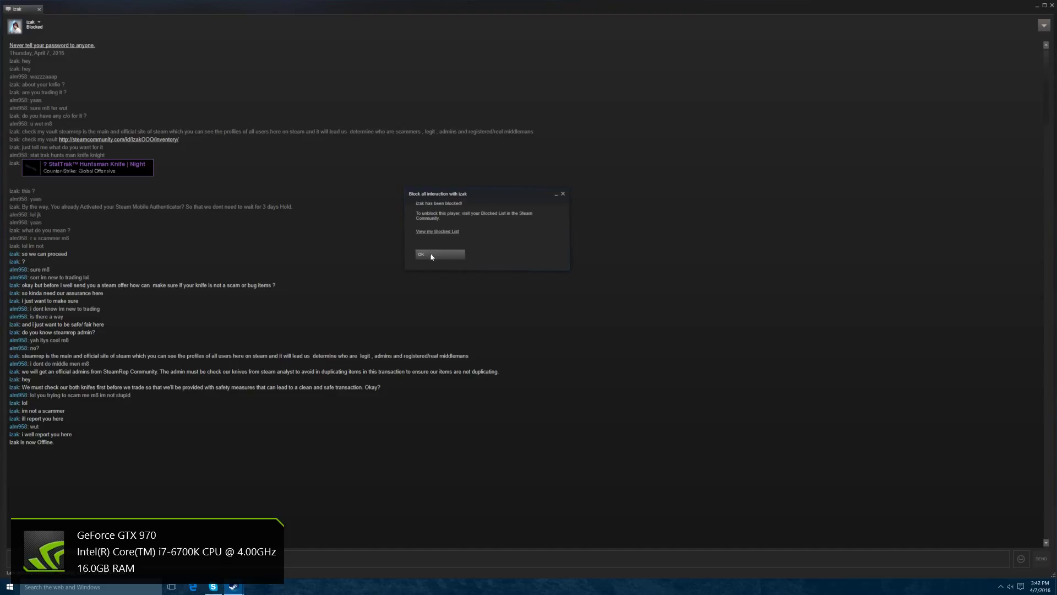
click(438, 254)
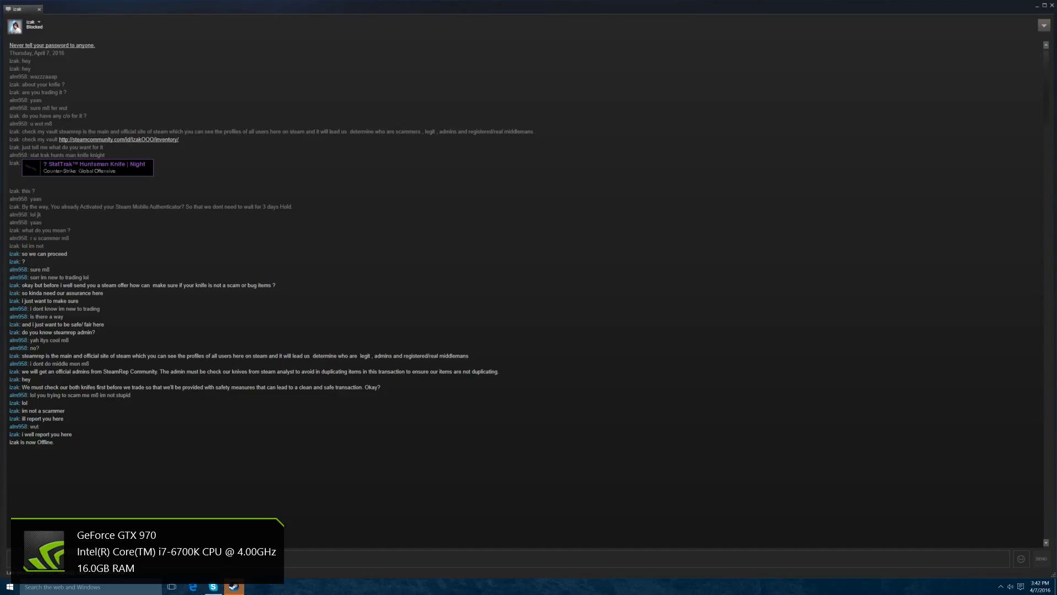